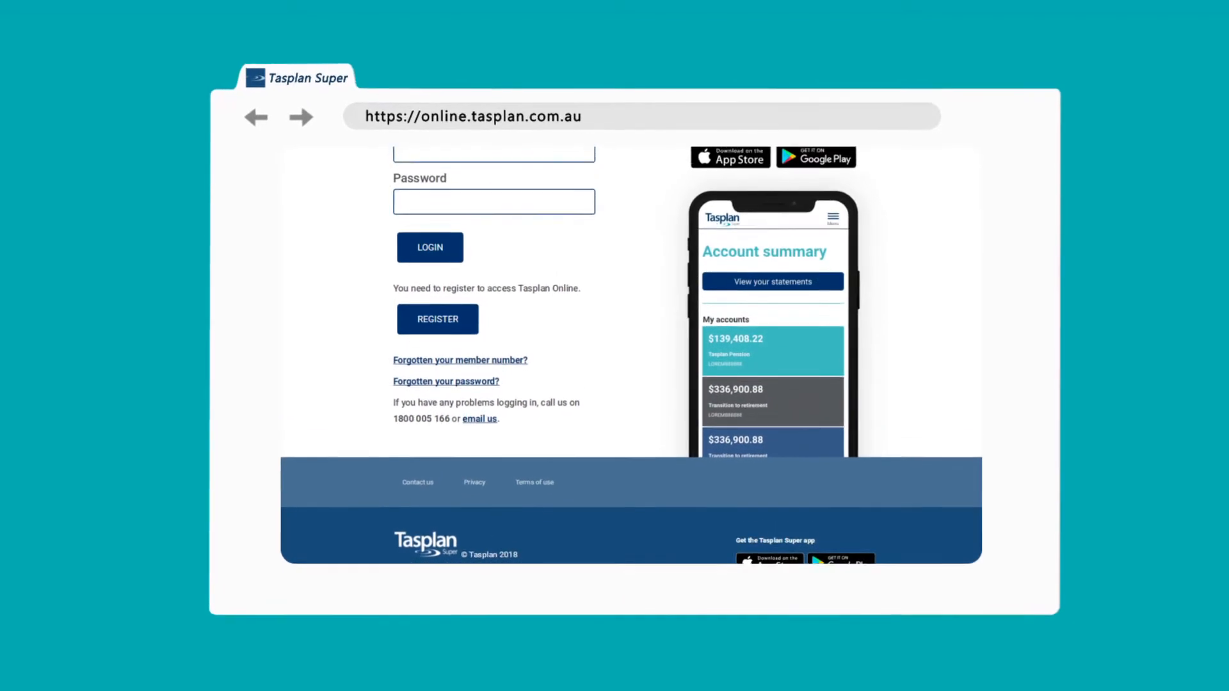
# Step: Sign in to Tasplan Online and open Your details > Personal details
pyautogui.scroll(3)
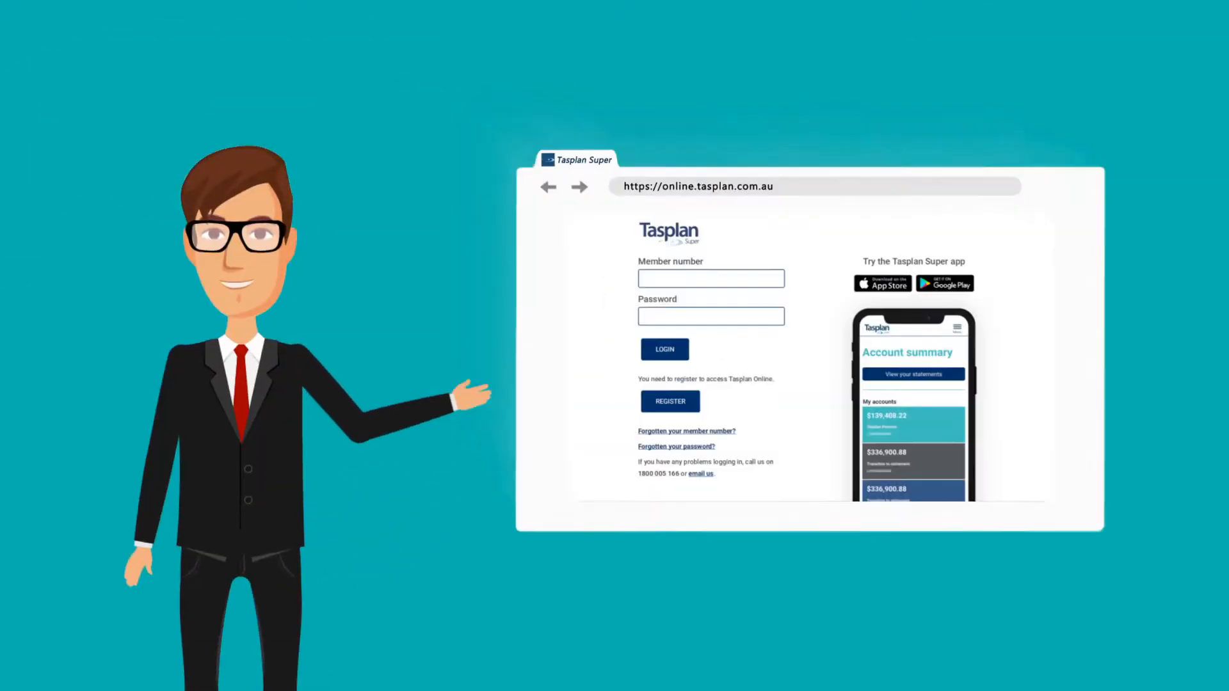
pyautogui.click(663, 349)
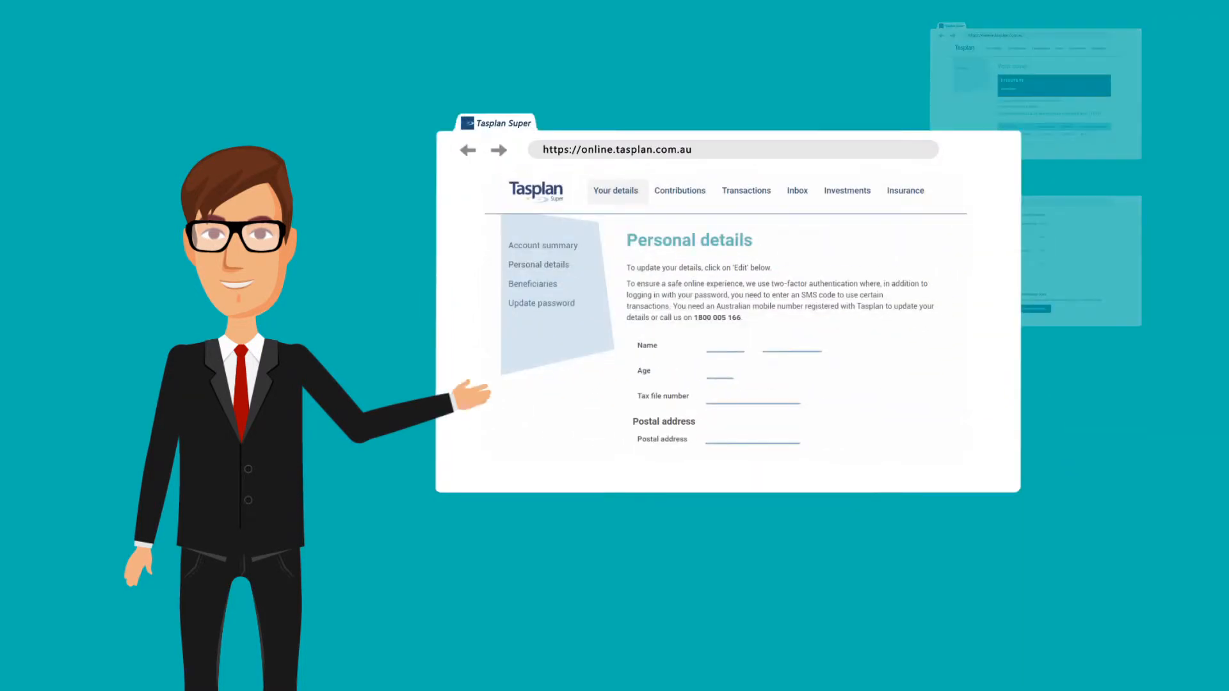
# Step: Review personal details and insurance cover, then open the Beneficiary 1 nomination form
pyautogui.scroll(-3)
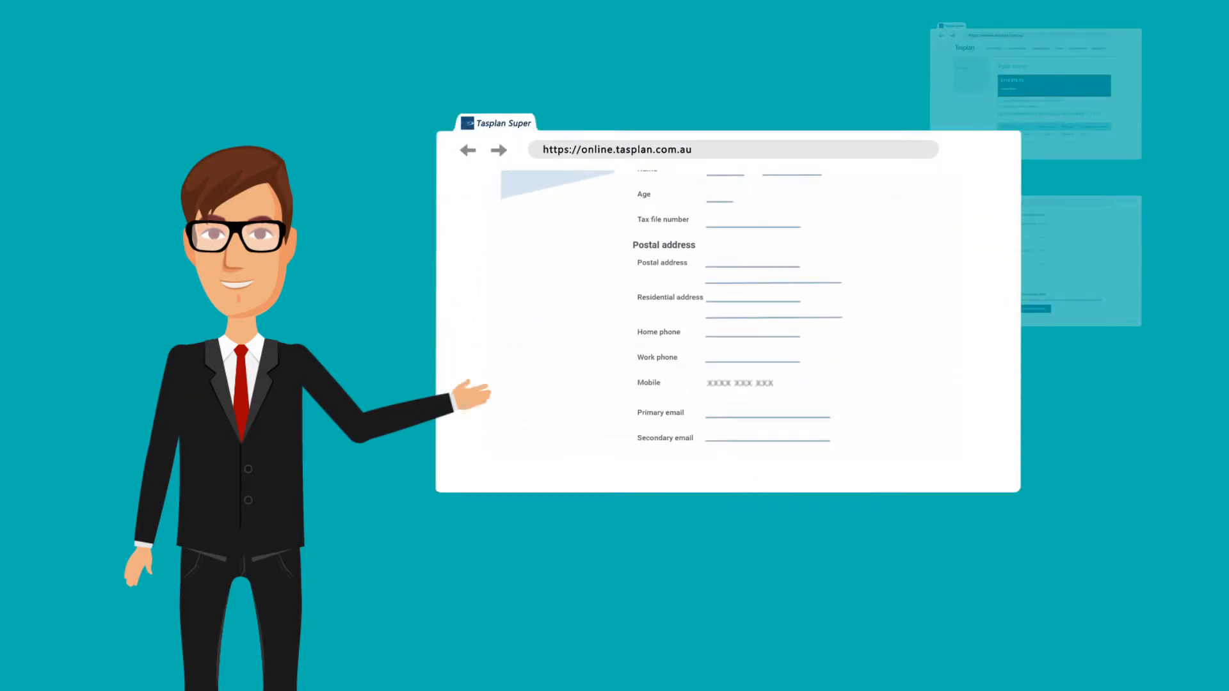
pyautogui.scroll(-3)
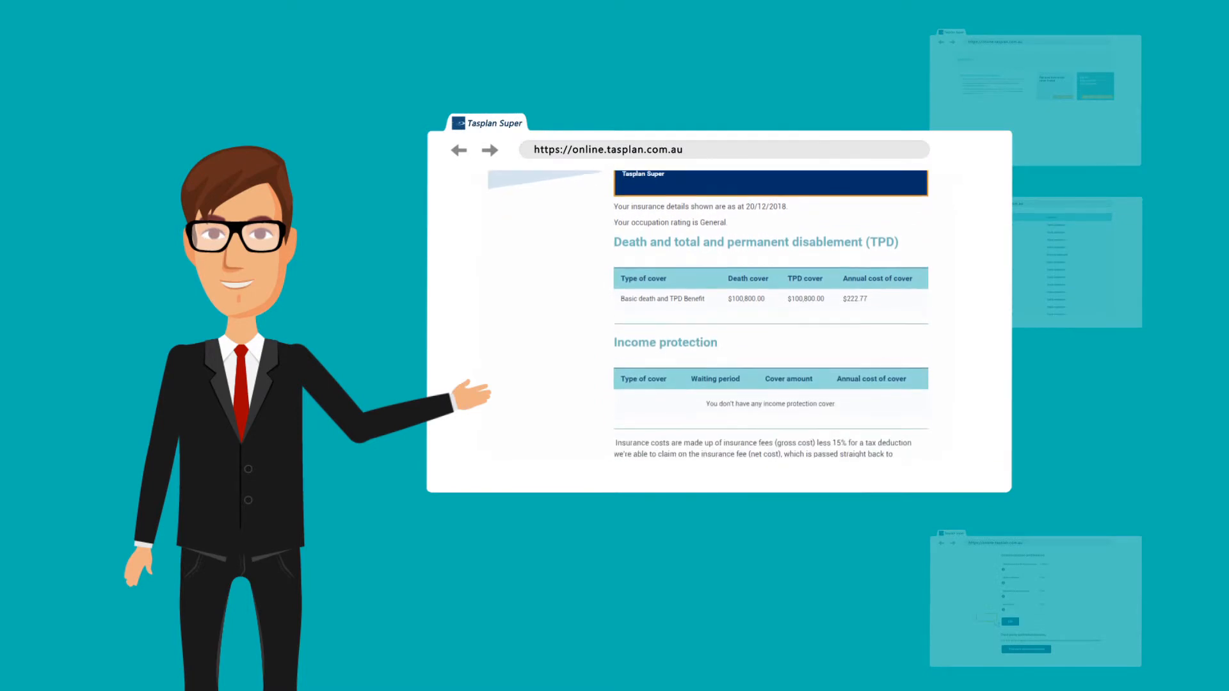
pyautogui.click(458, 150)
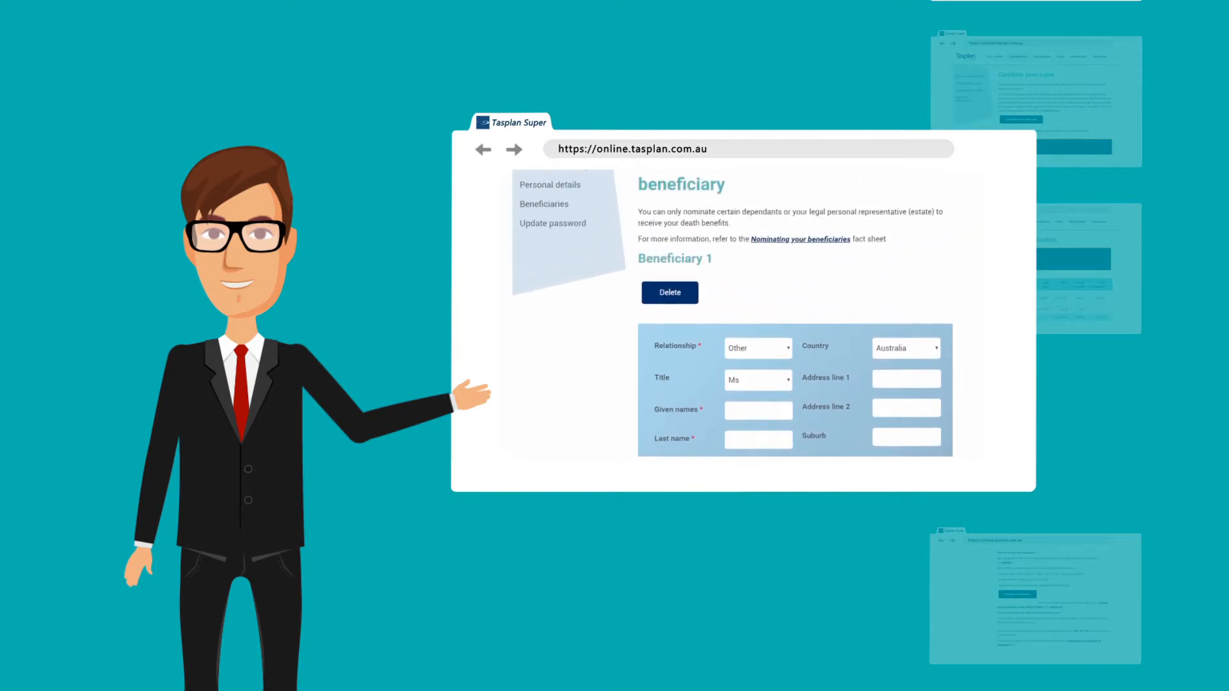
# Step: Tour Combine your super and Update password, ending on Make contributions
pyautogui.click(856, 183)
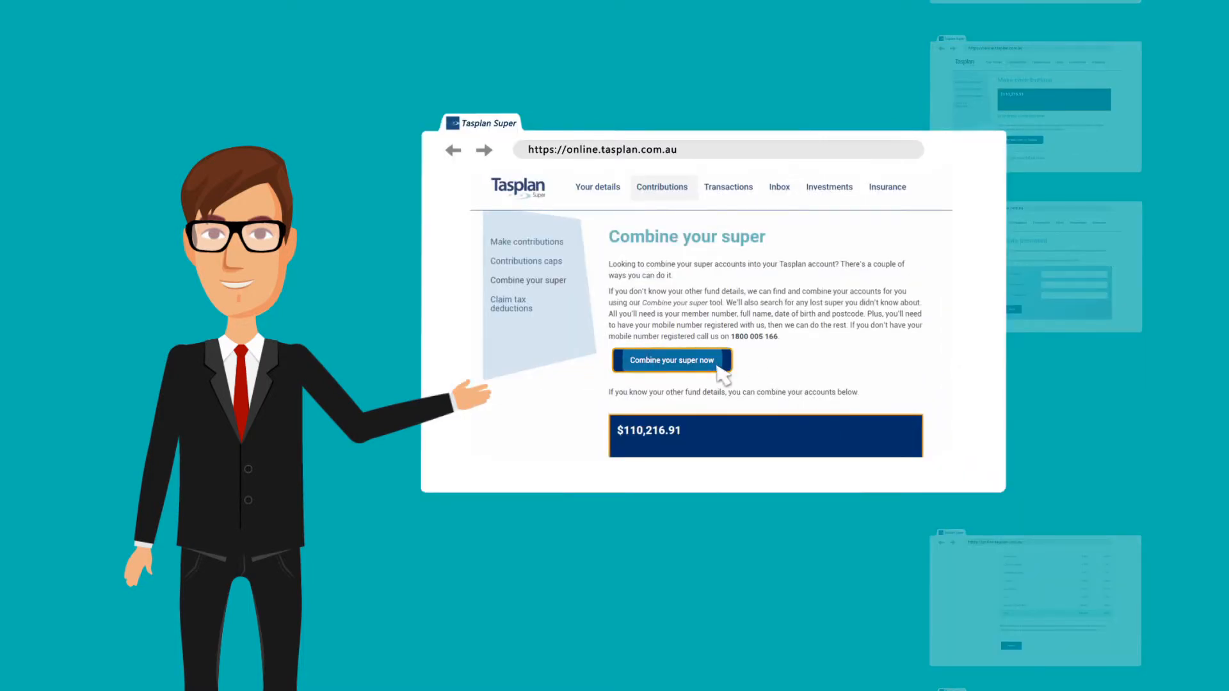
pyautogui.click(670, 359)
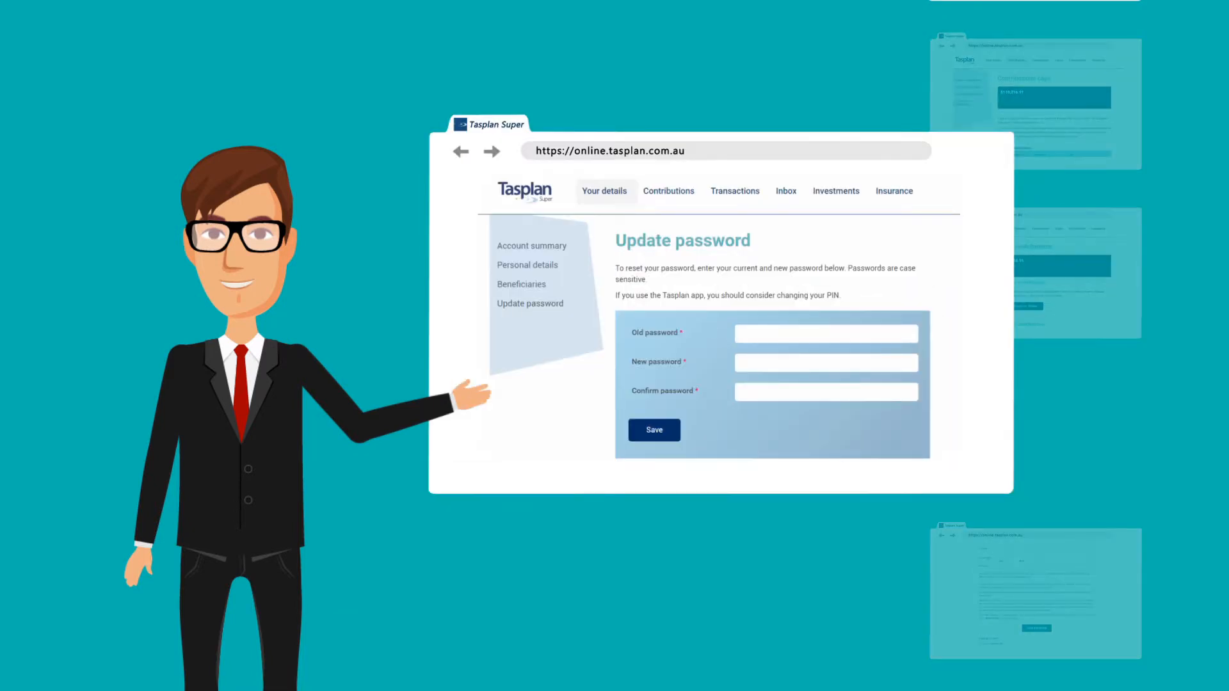
pyautogui.click(668, 190)
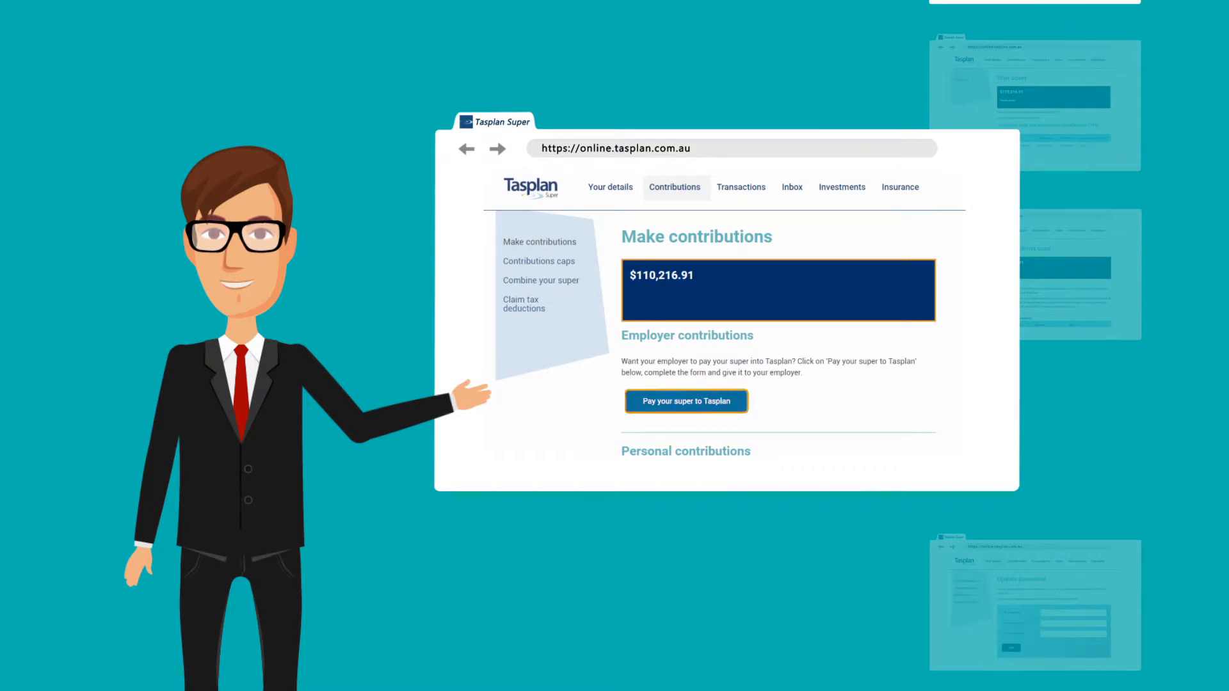
# Step: Review contributions caps, then the Account snapshot with balance and personal details
pyautogui.scroll(-3)
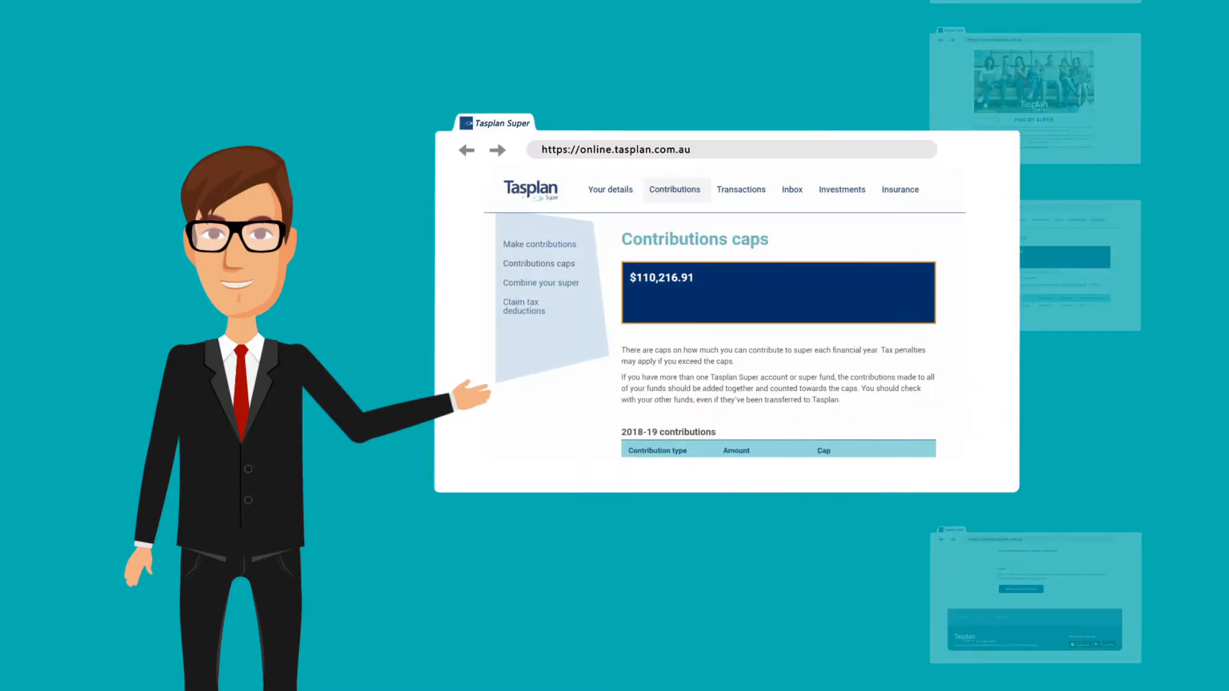
pyautogui.scroll(-3)
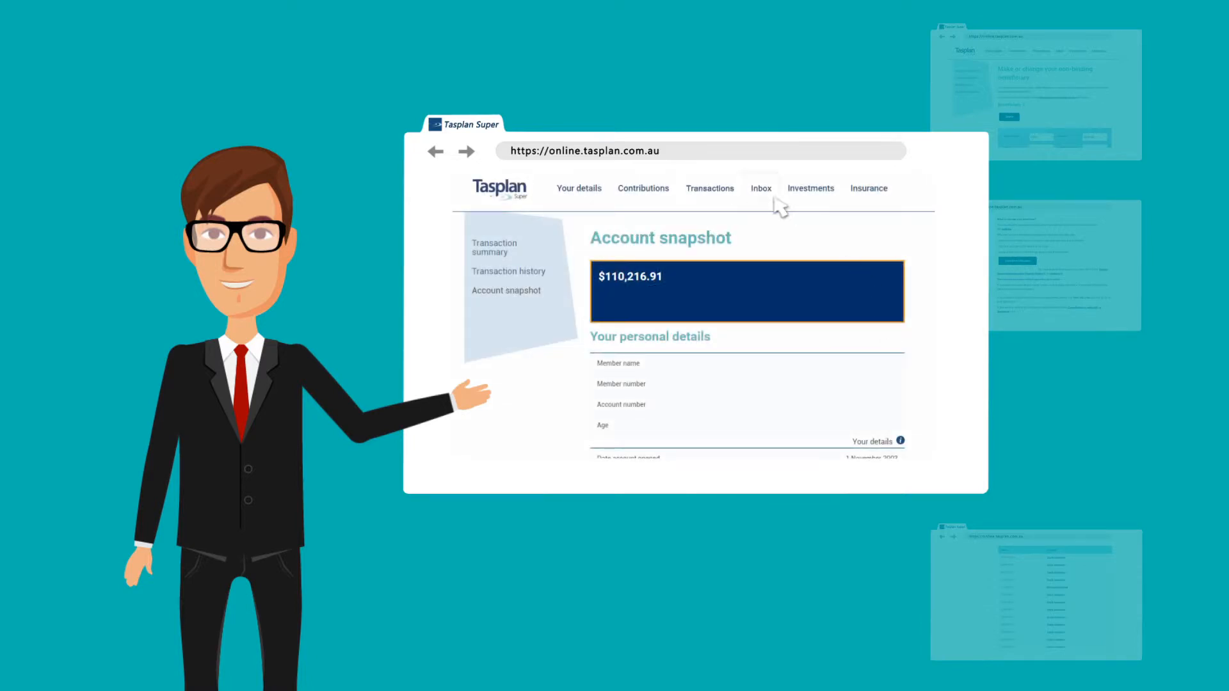
pyautogui.click(761, 188)
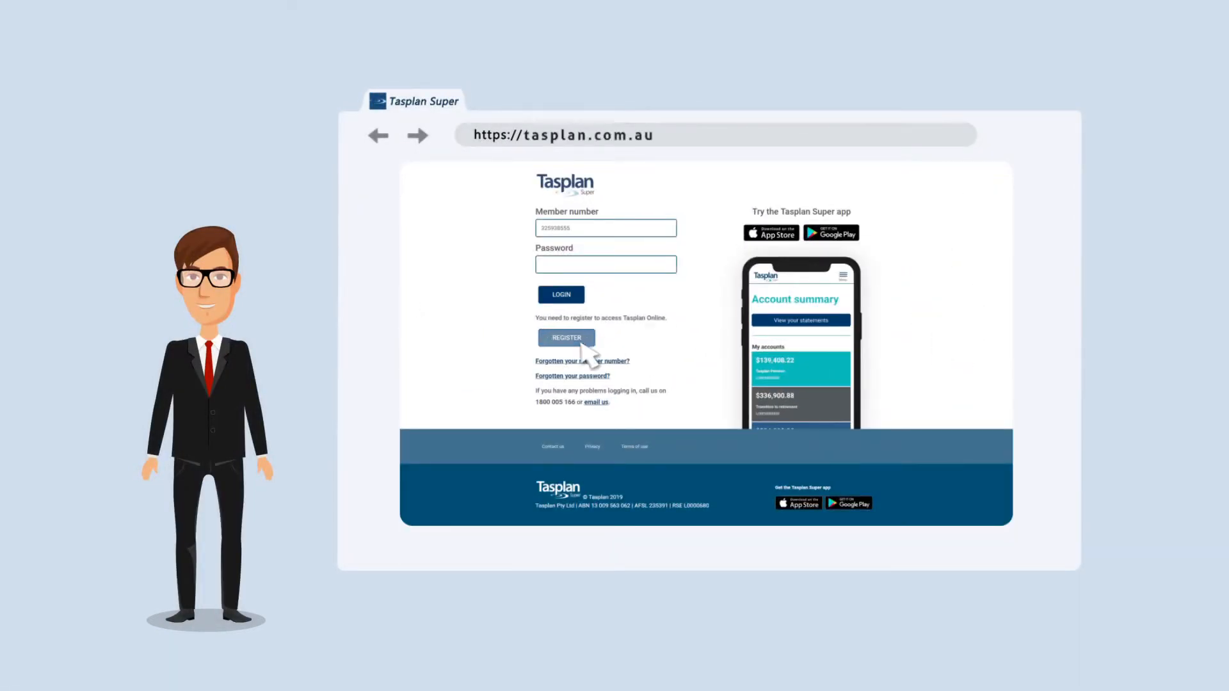
# Step: Register with a member number and submit the registration form
pyautogui.click(566, 338)
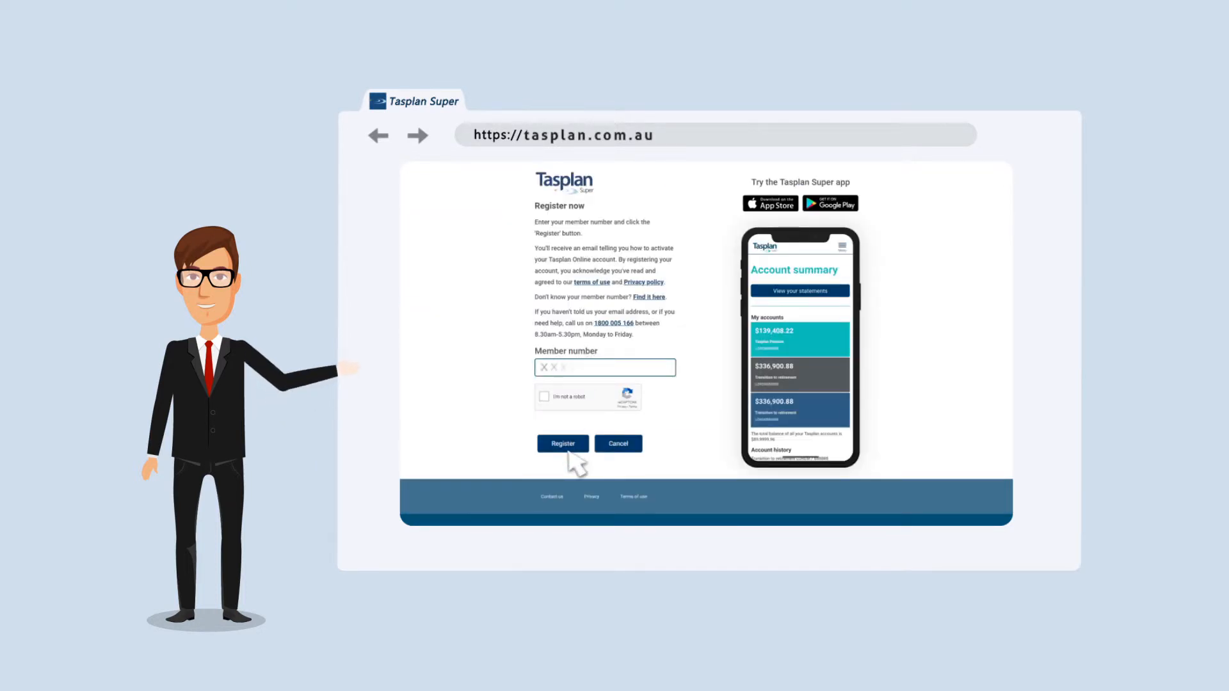
pyautogui.click(562, 443)
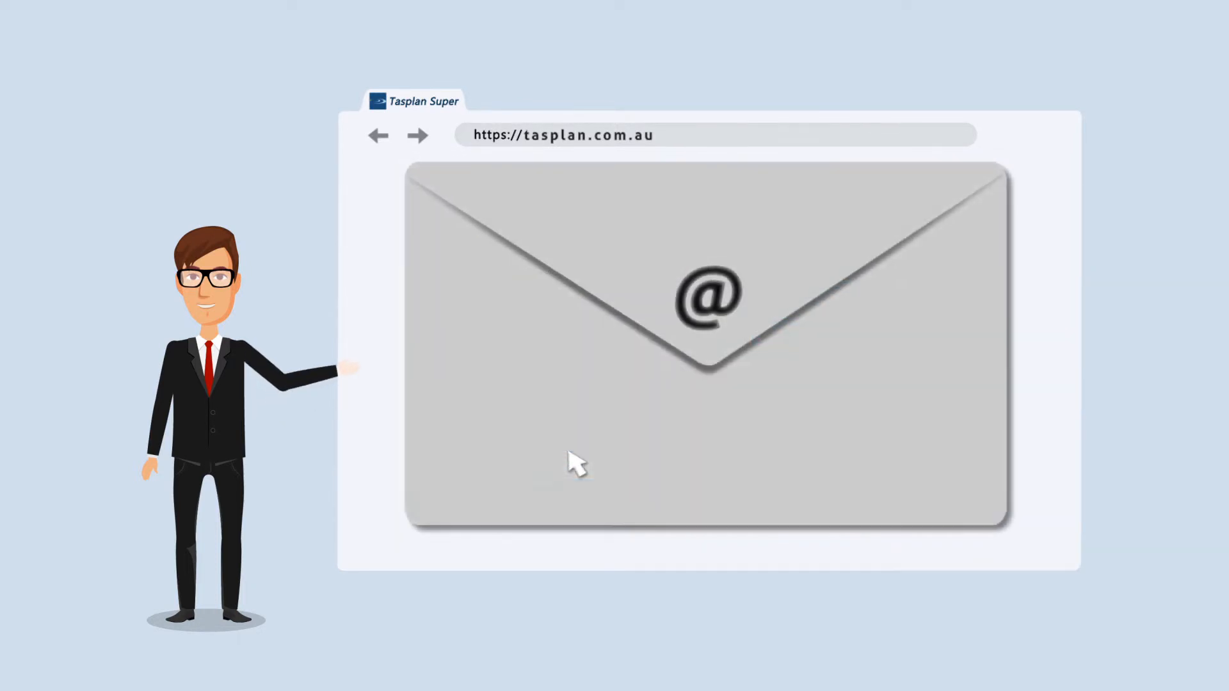